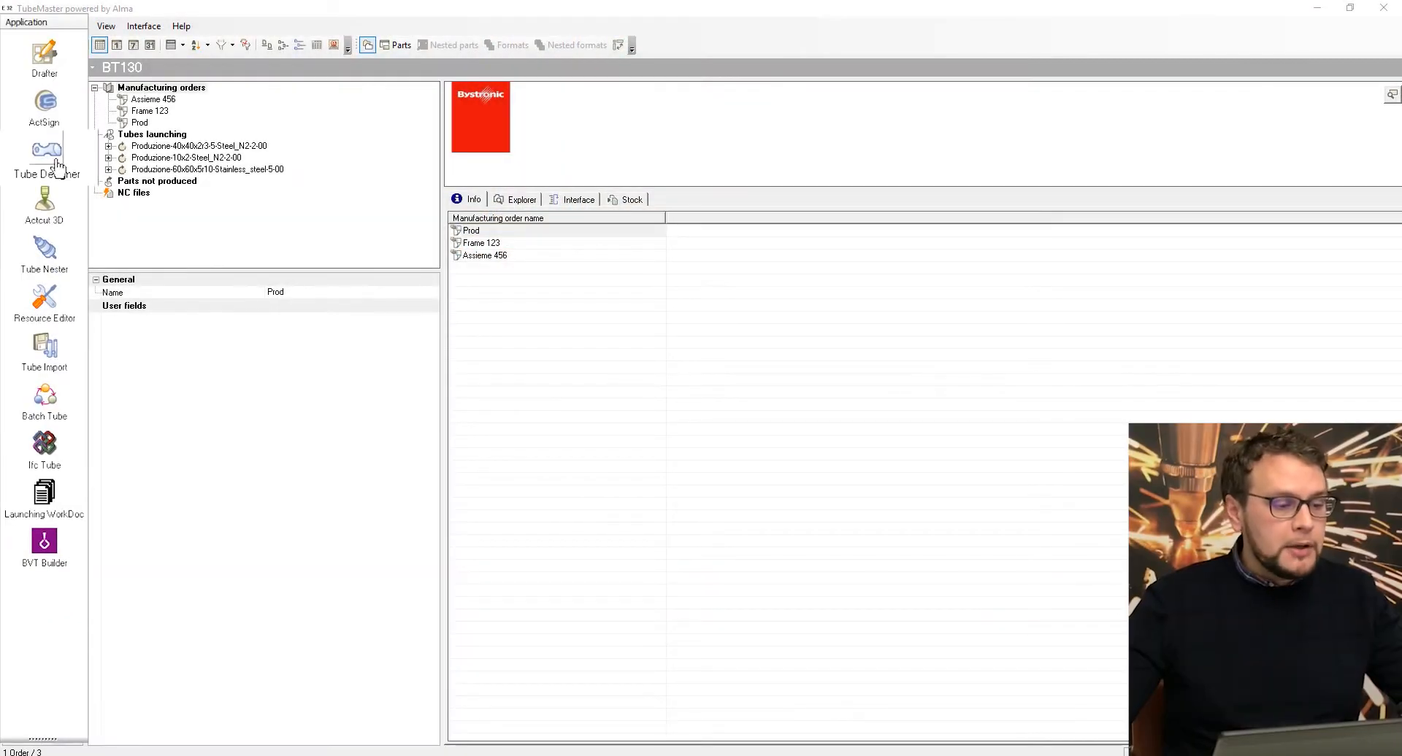
Launch Tube Designer with the Assieme2 frame and rotate the view to inspect it.
left_click(44, 161)
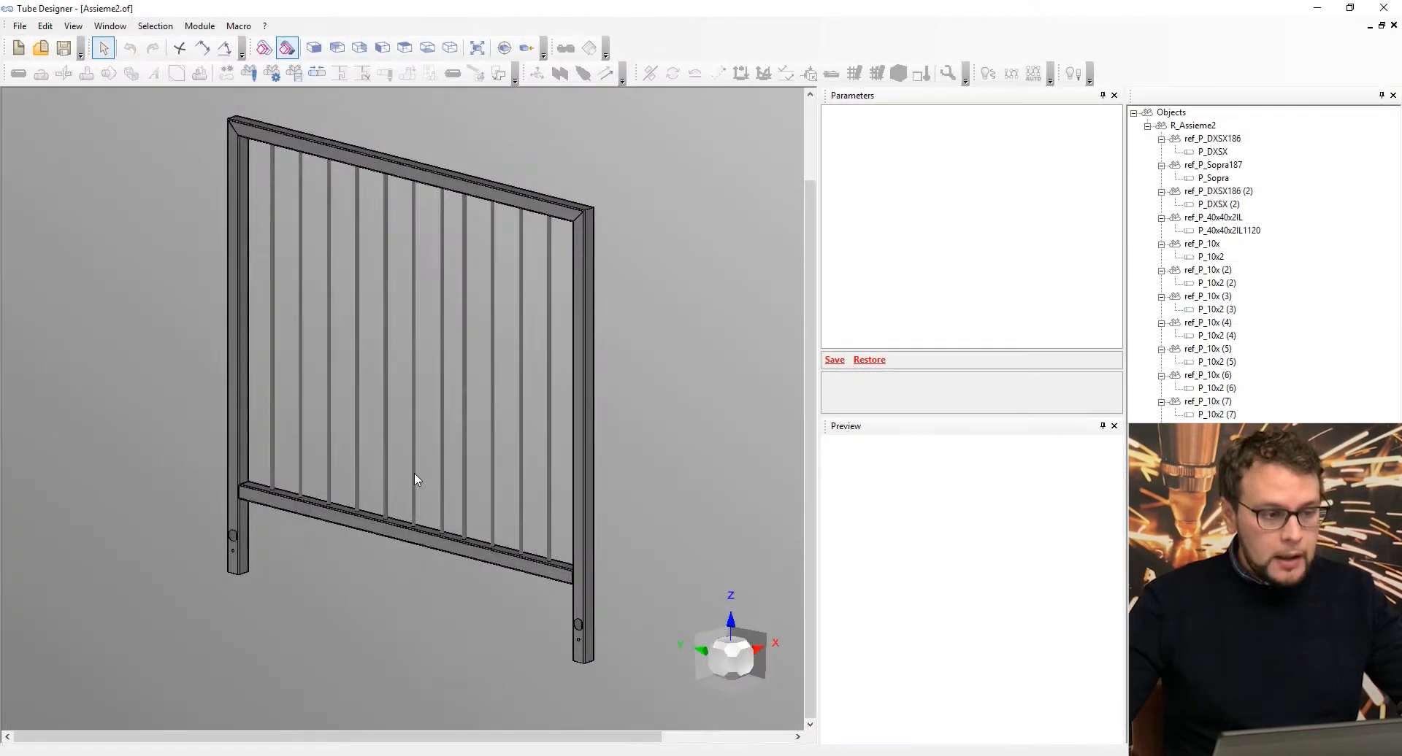
left_click_drag(416, 479, 627, 518)
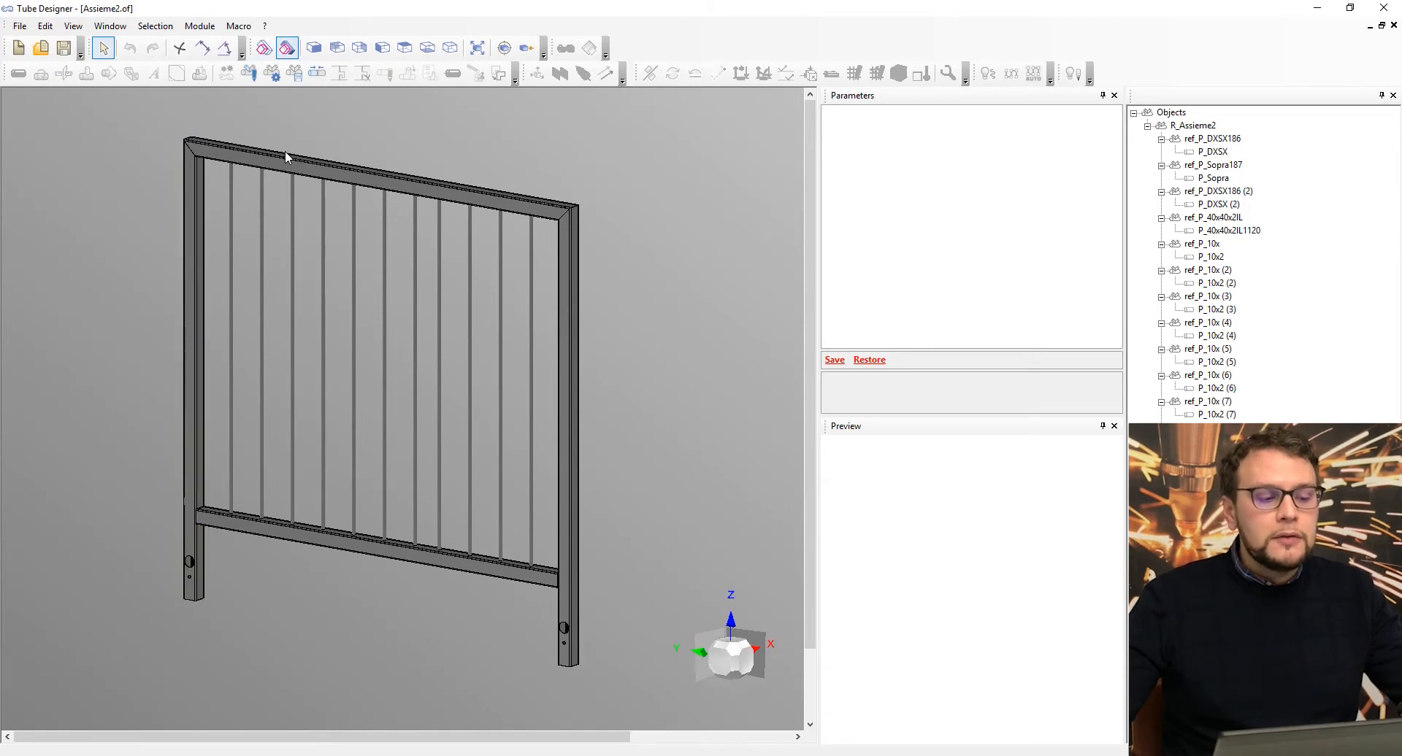
Select the left upright and further frame tubes for merging into part M_P_DXSX190.
left_click(190, 358)
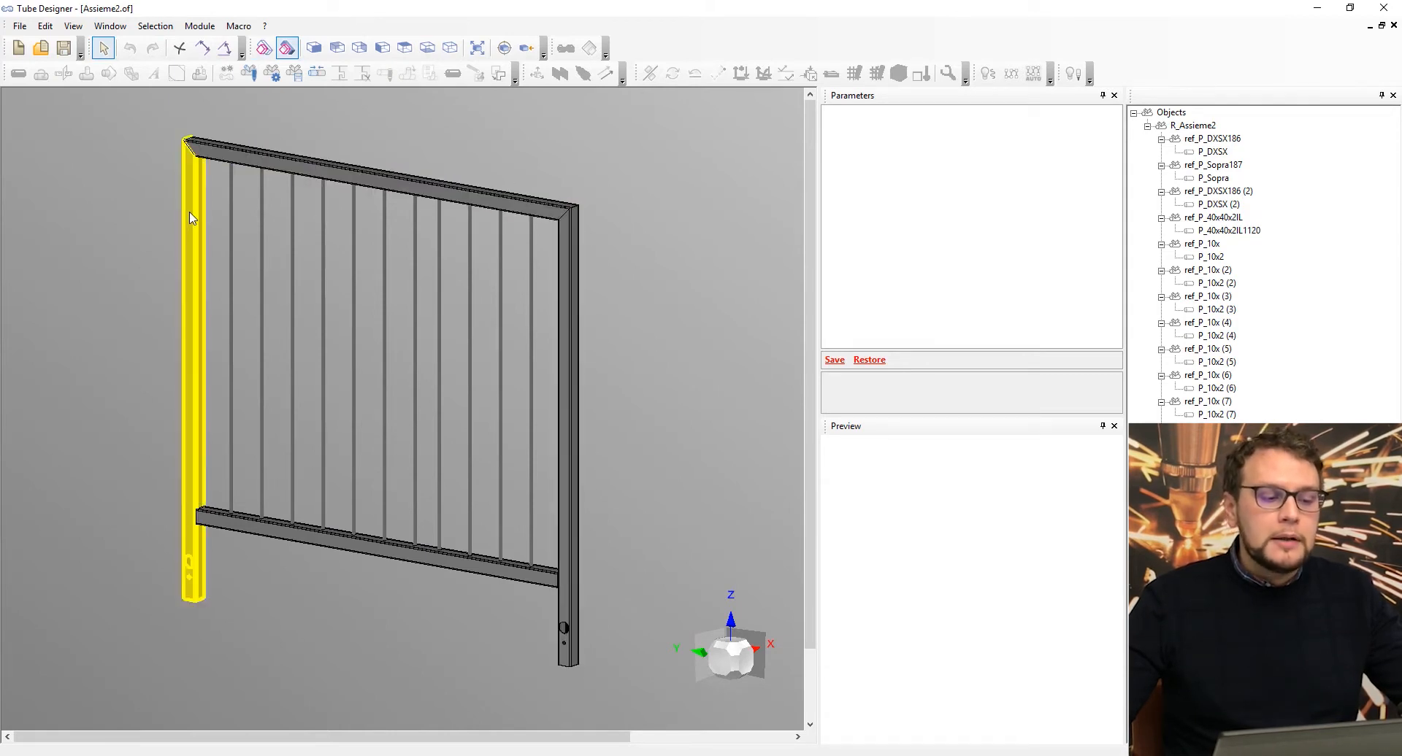
left_click(375, 178)
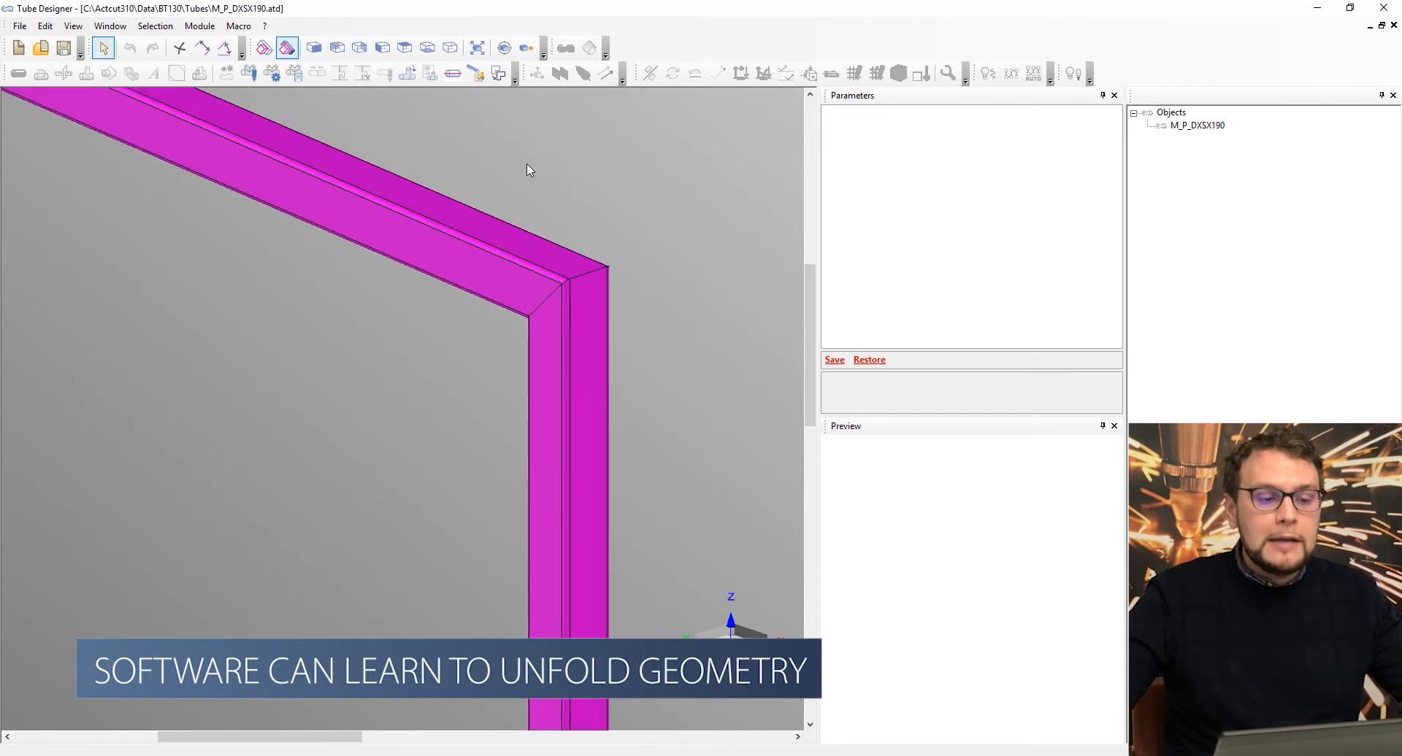
mouse_move(514, 136)
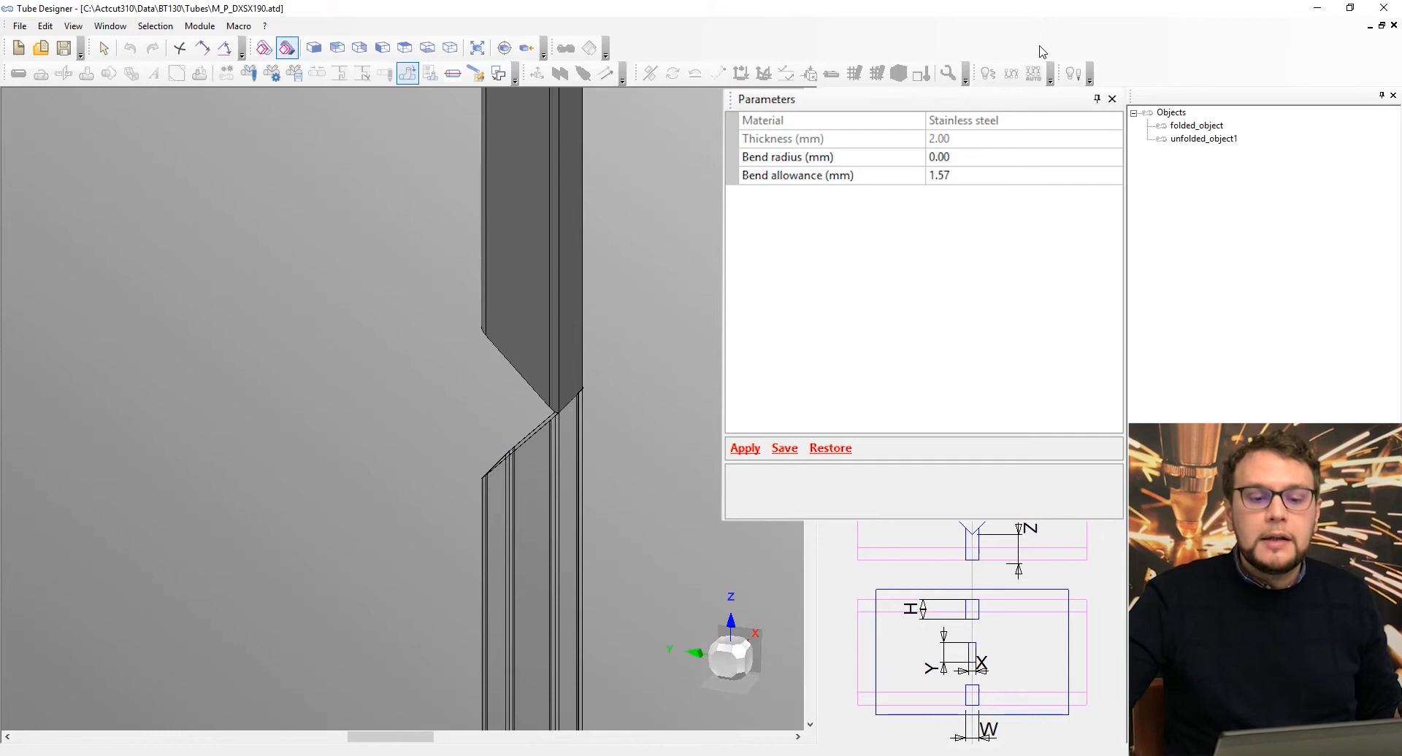
mouse_move(1002, 169)
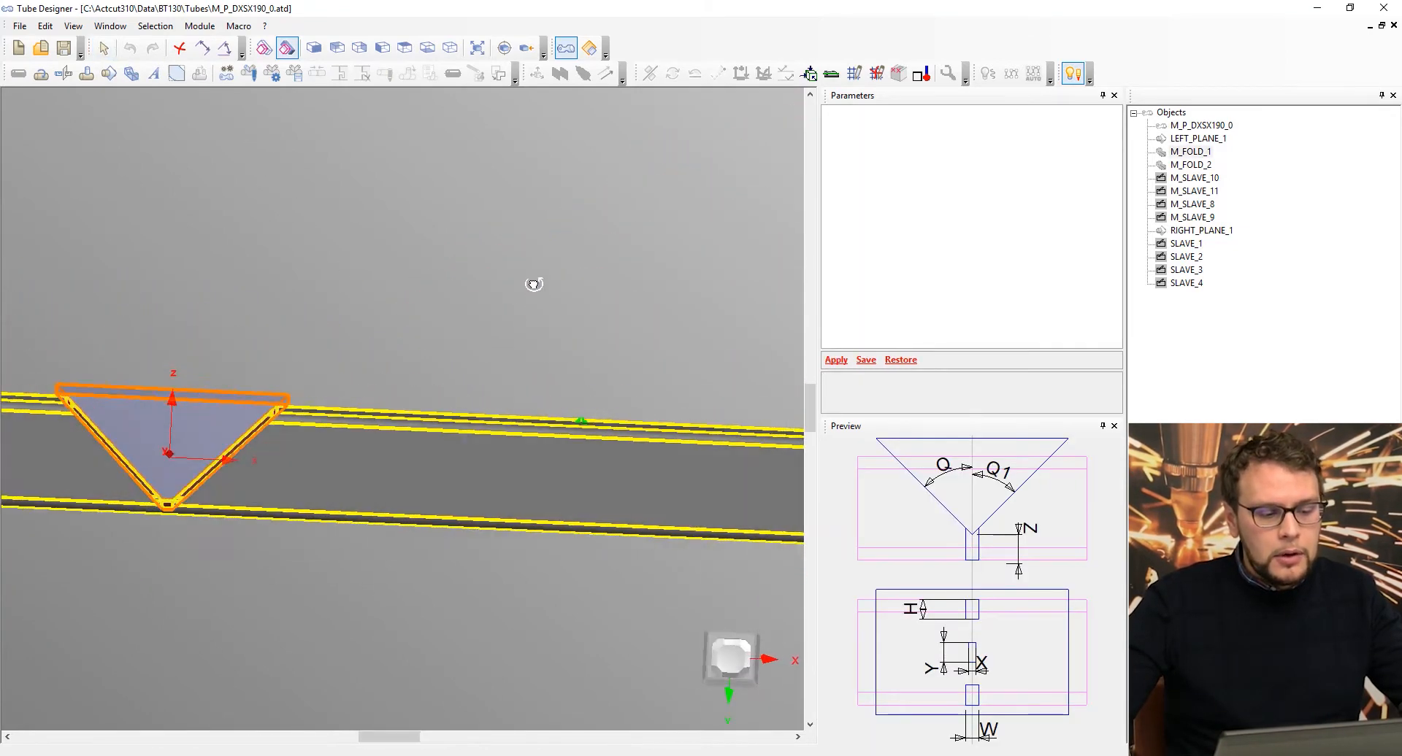
left_click(1189, 151)
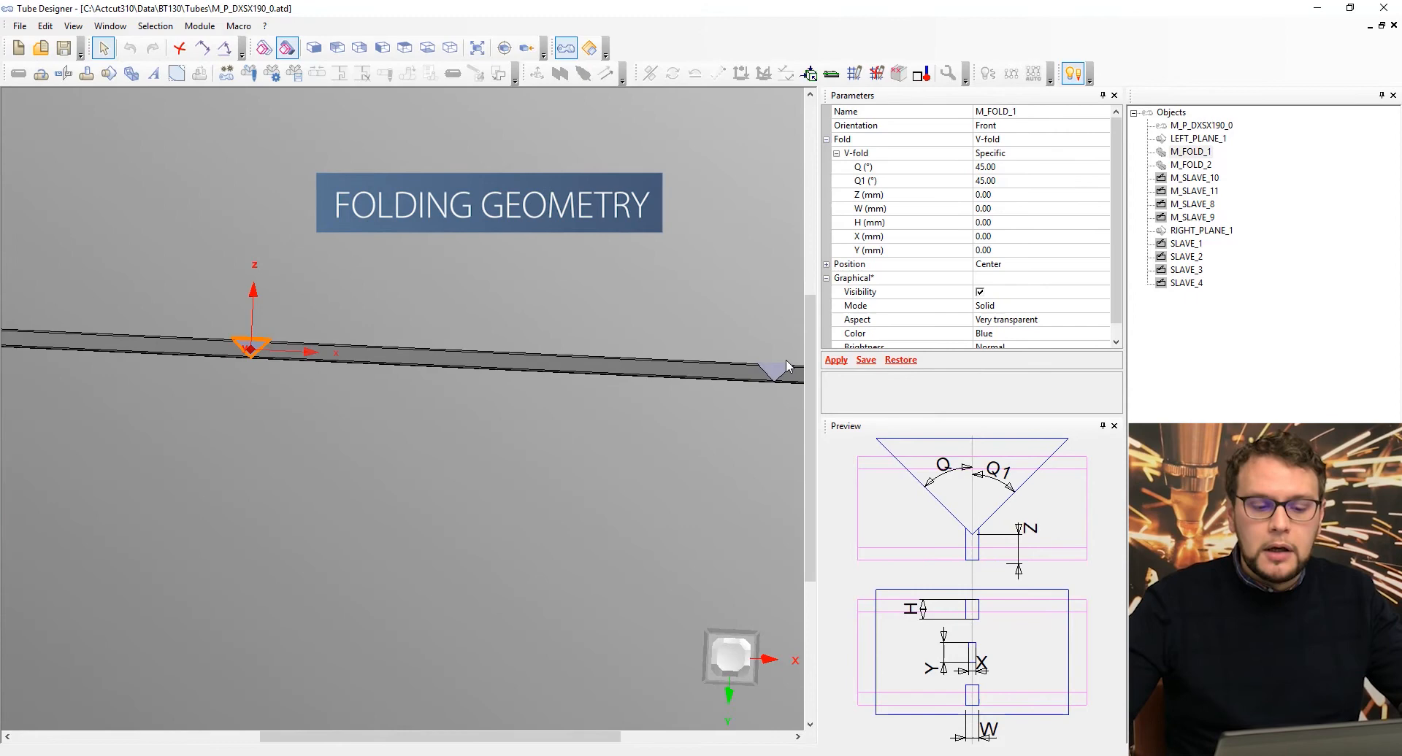
left_click(1192, 165)
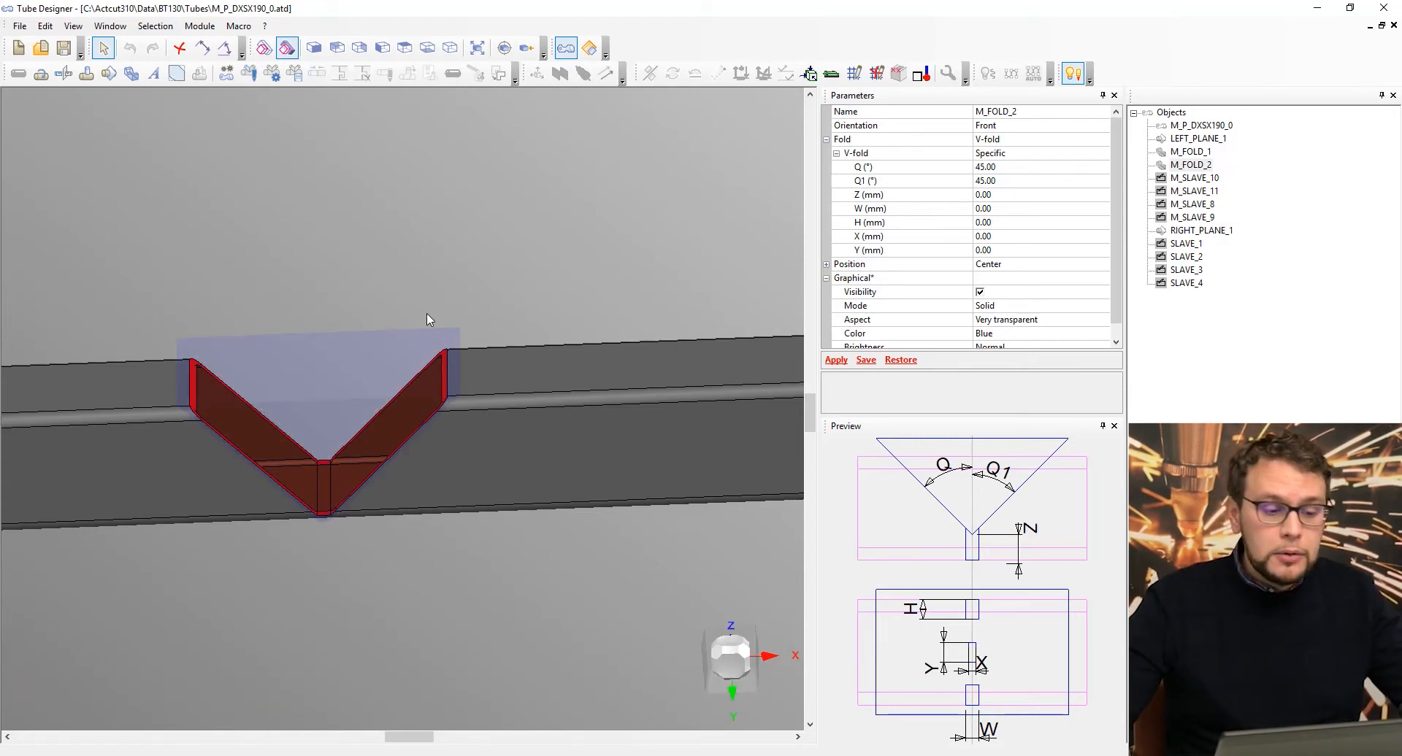
left_click(1190, 151)
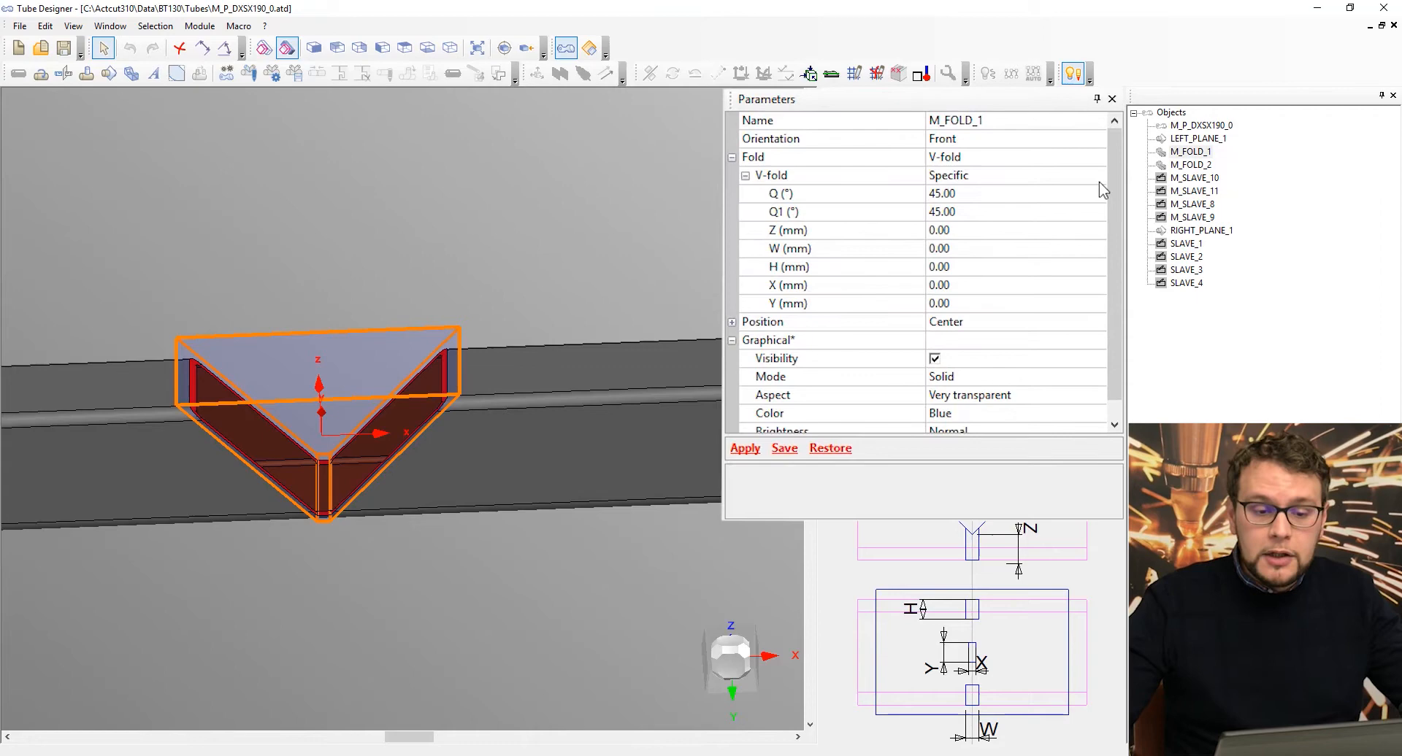
Change M_FOLD_1 to a Big radius fold with 40 mm bend radius and 5 mm notch radius.
left_click(1097, 157)
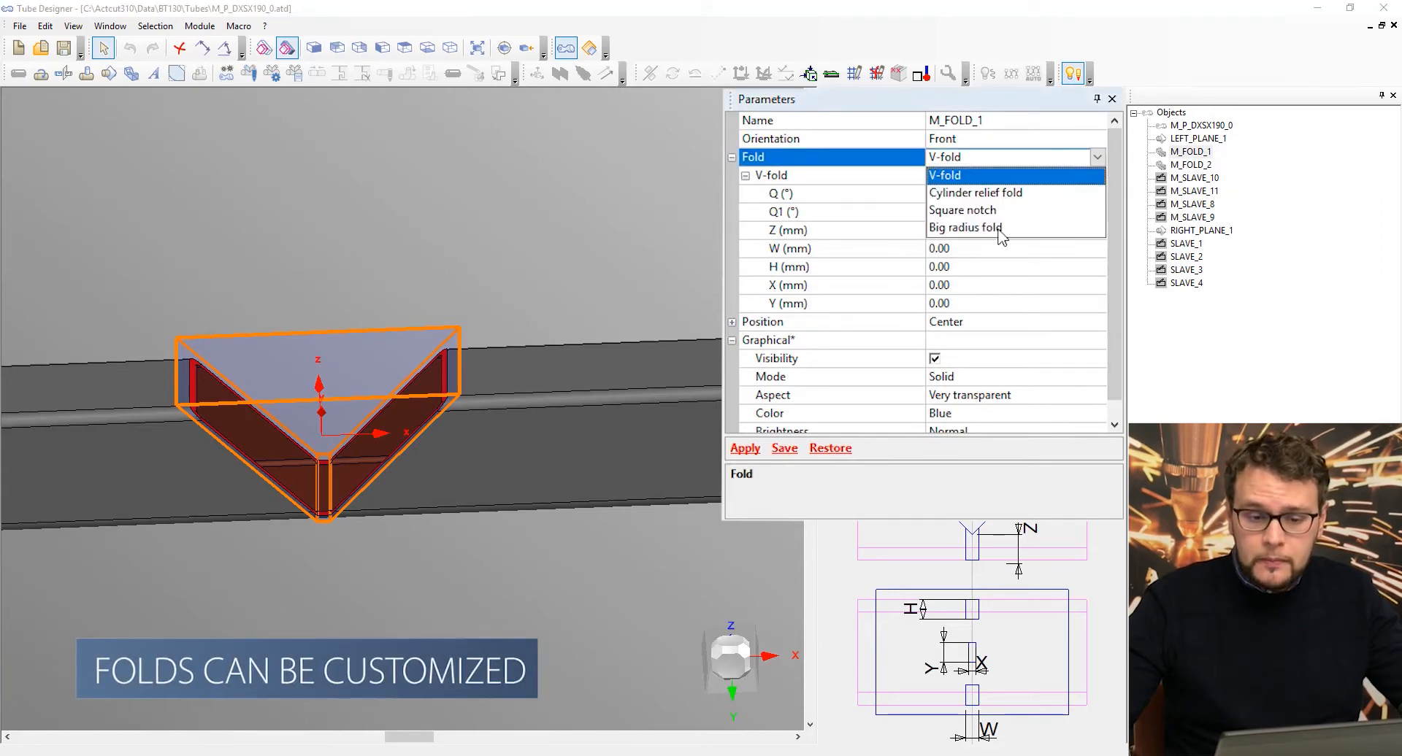
left_click(965, 228)
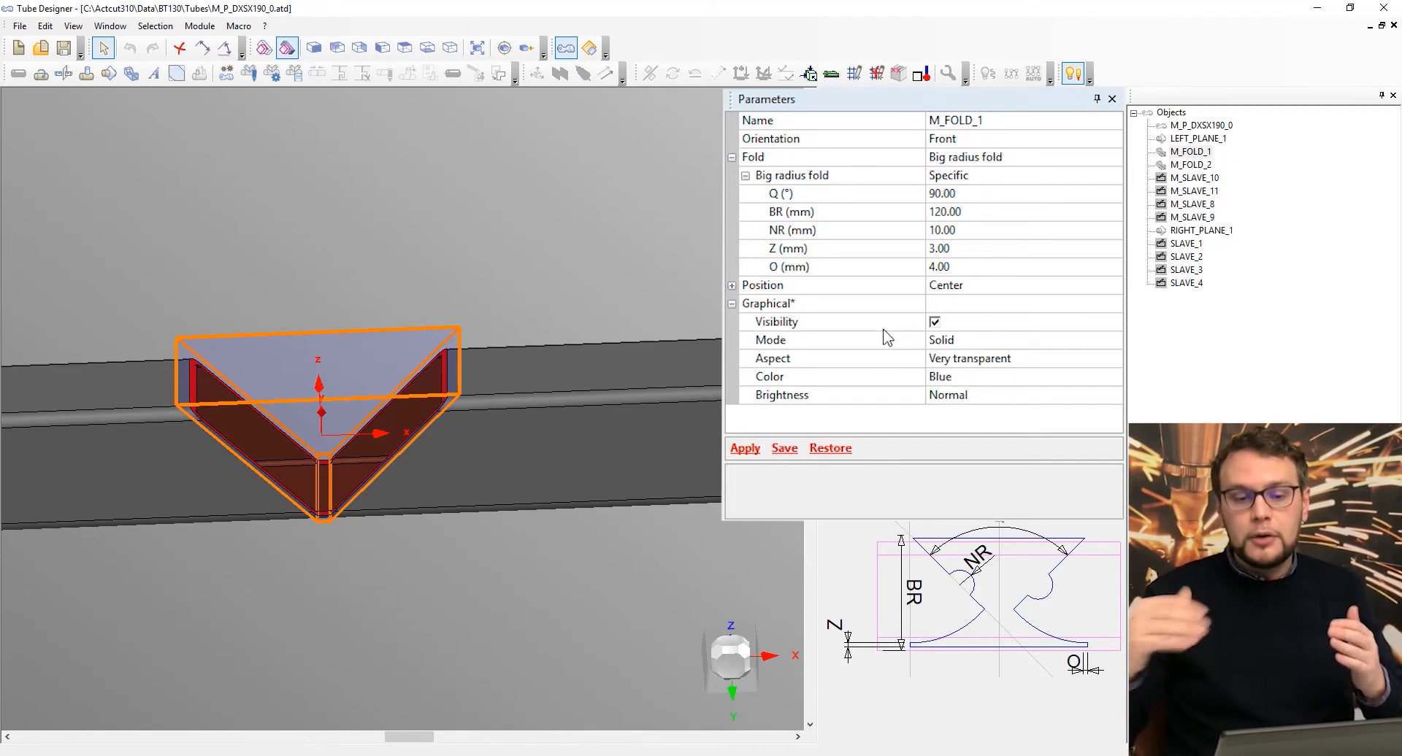
left_click(945, 212)
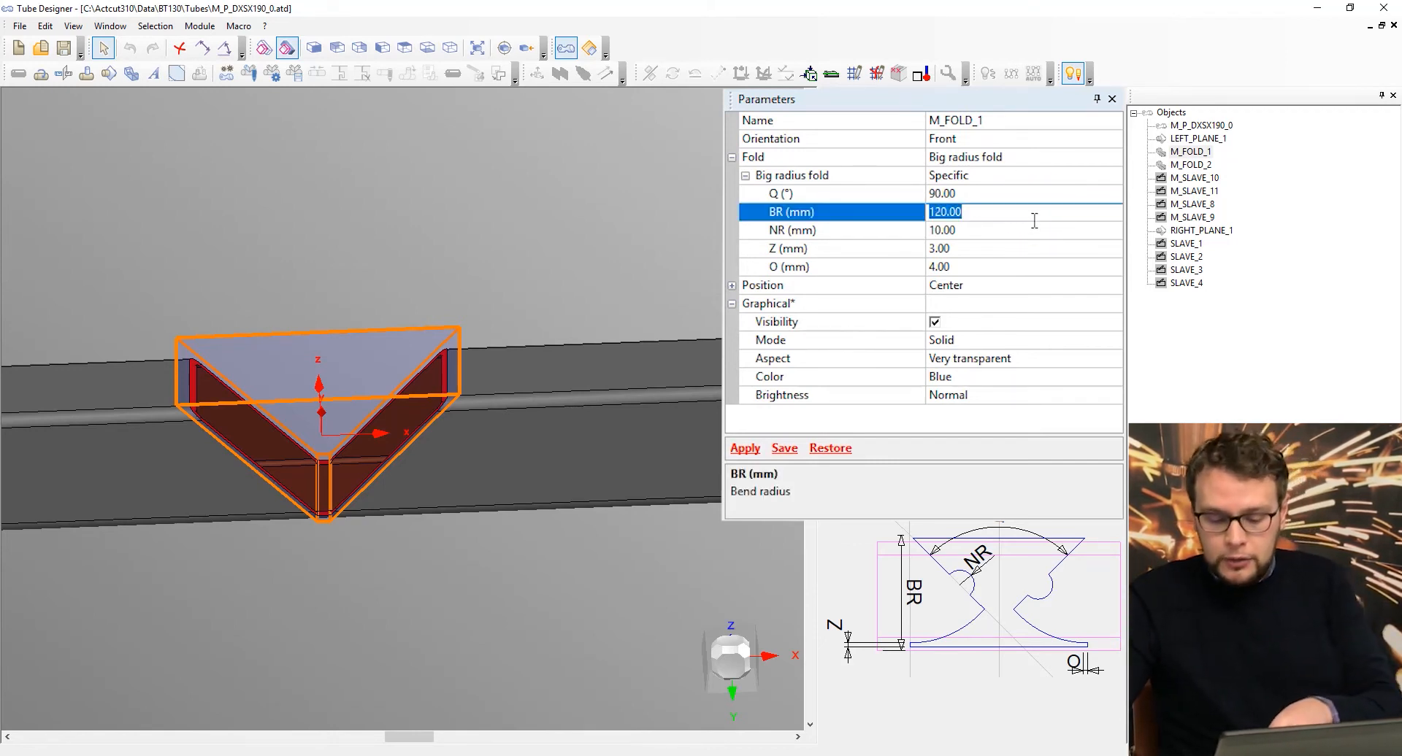
type("40")
left_click(1023, 230)
type("5")
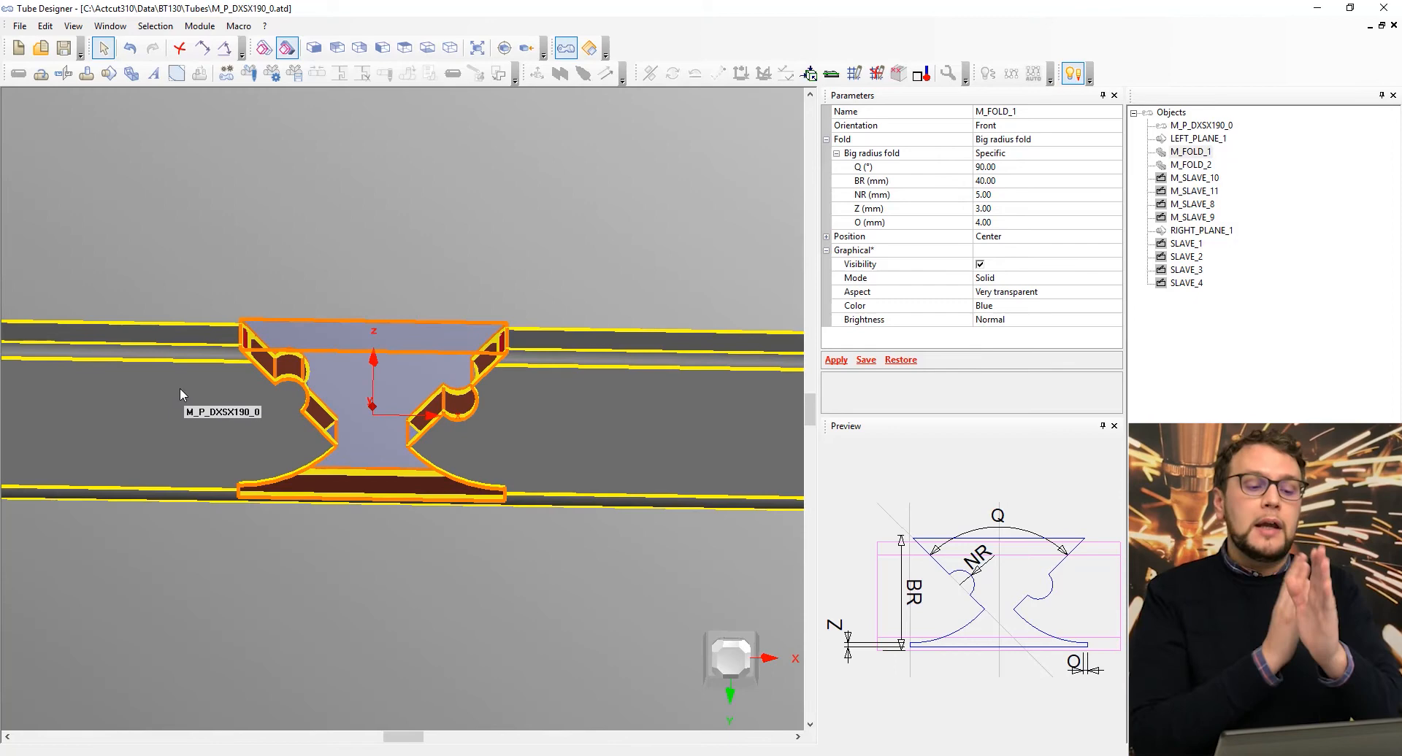
mouse_move(185, 392)
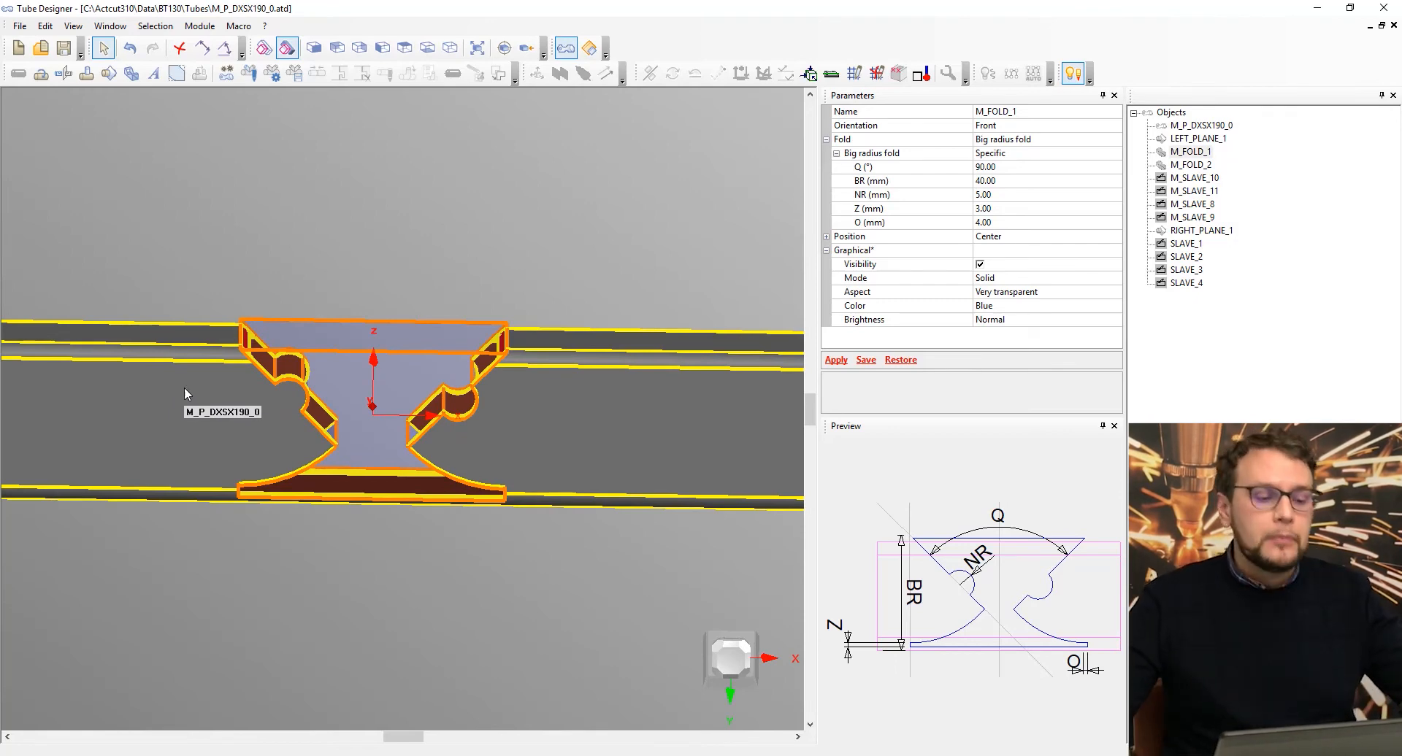
scroll("down", 3)
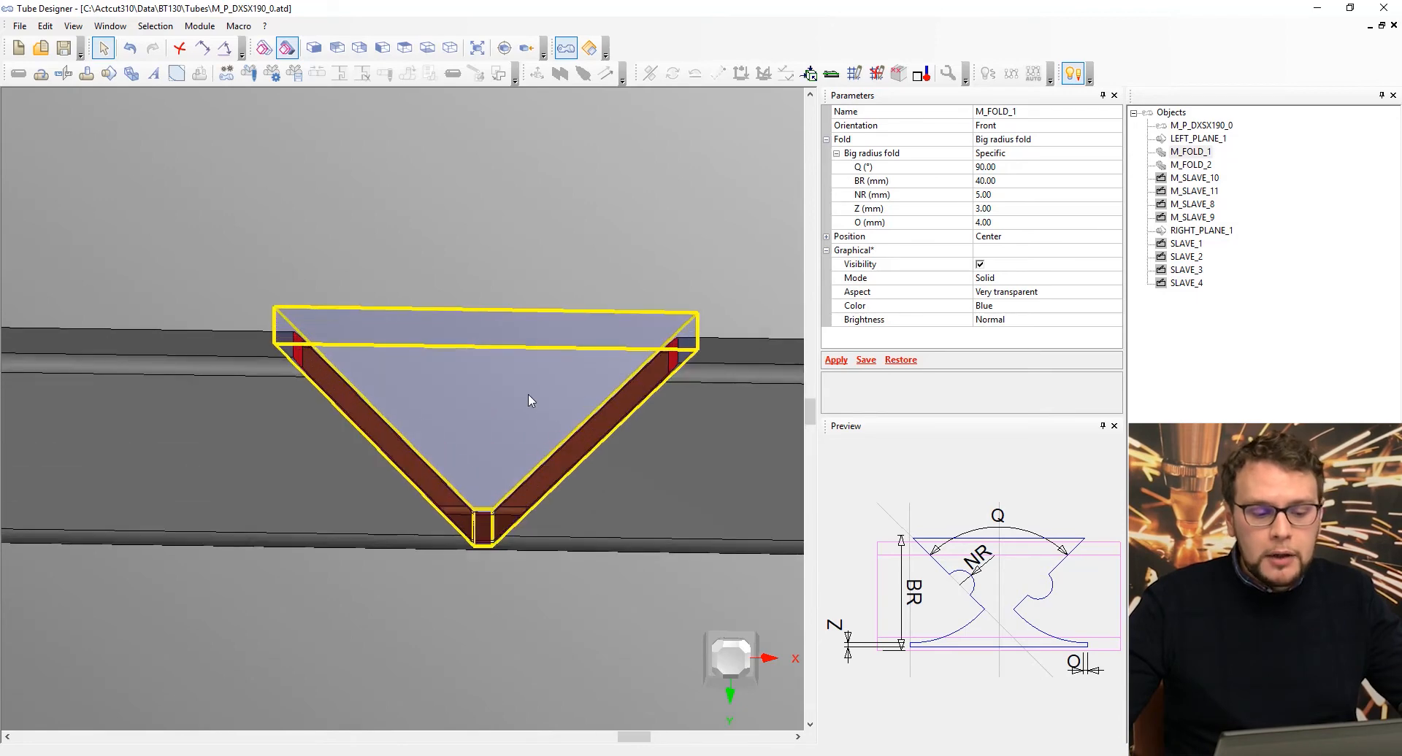
Set M_FOLD_2 to 3.00 mm height and 25° left angle and apply it.
left_click(1192, 165)
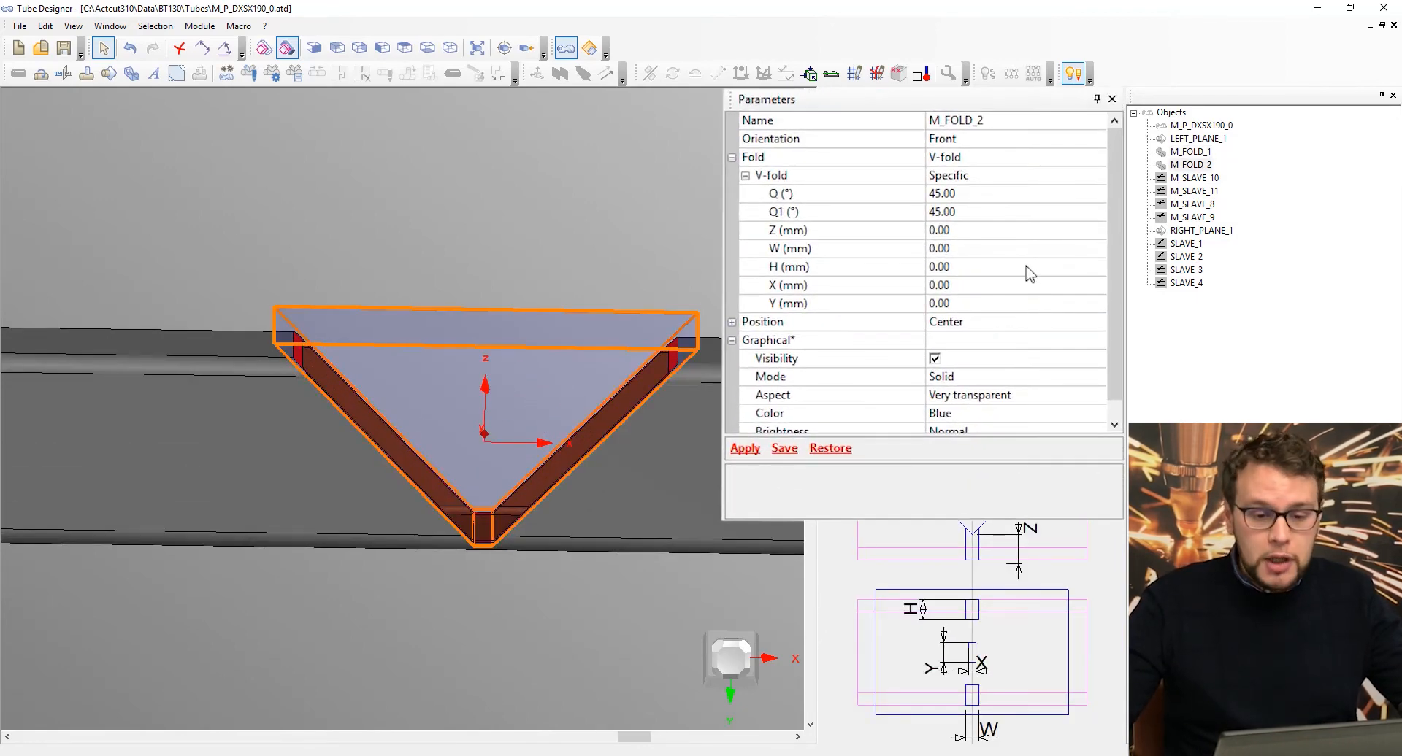
mouse_move(974, 261)
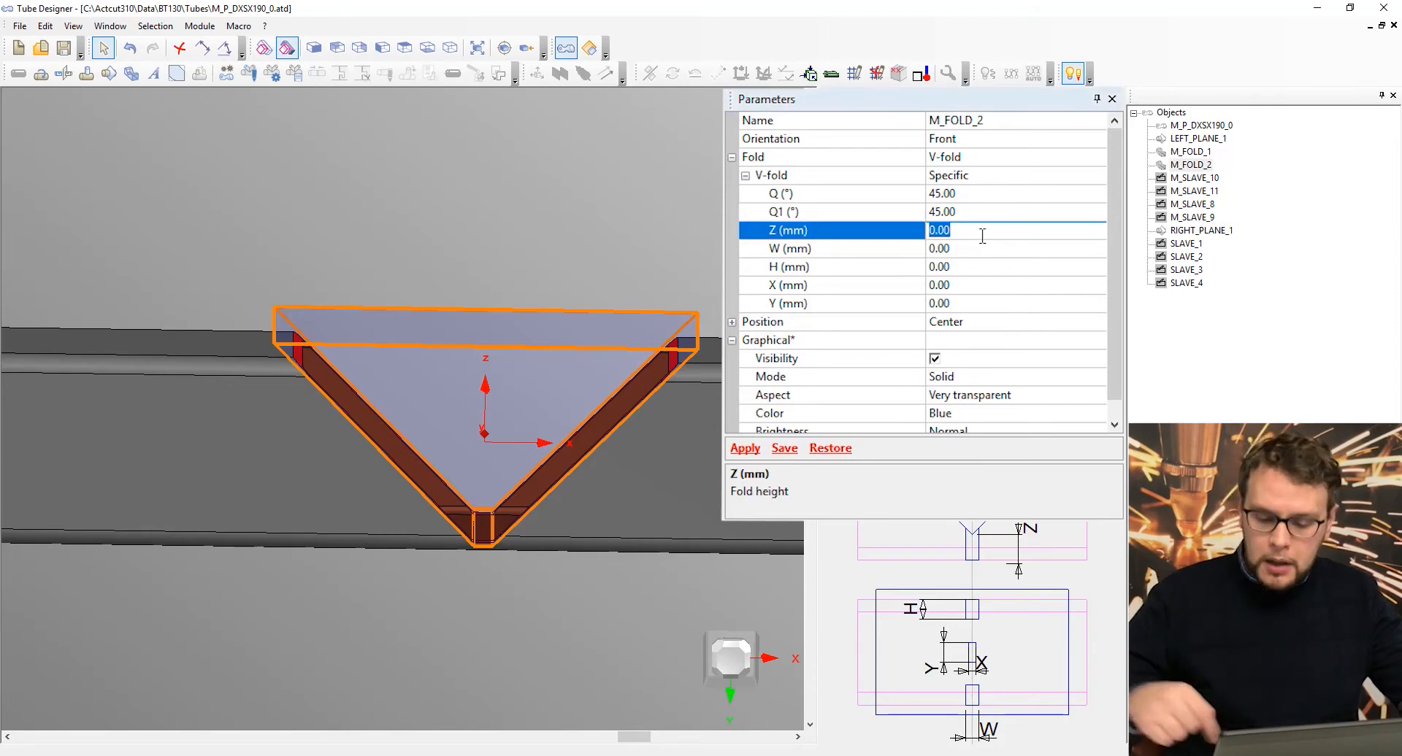
type("3.00")
left_click(1016, 195)
type("2")
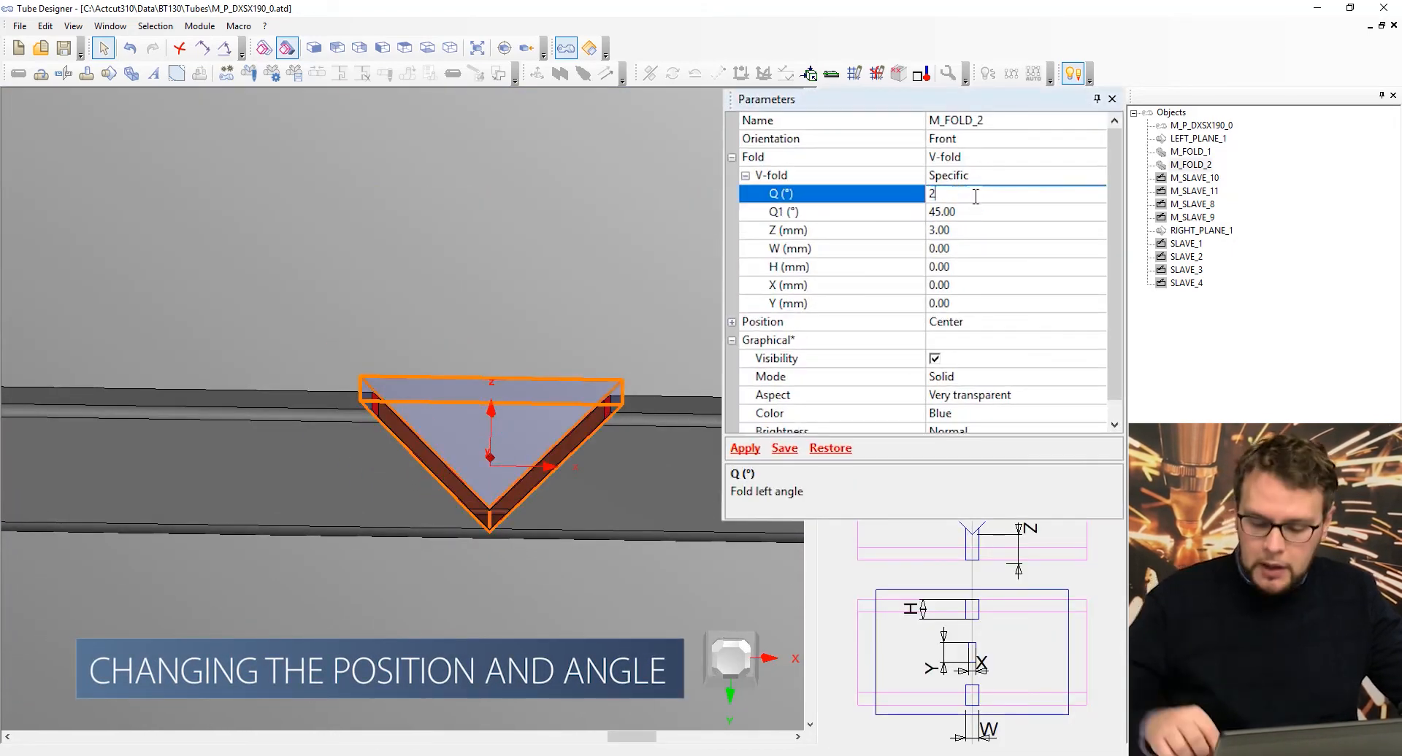
left_click(743, 448)
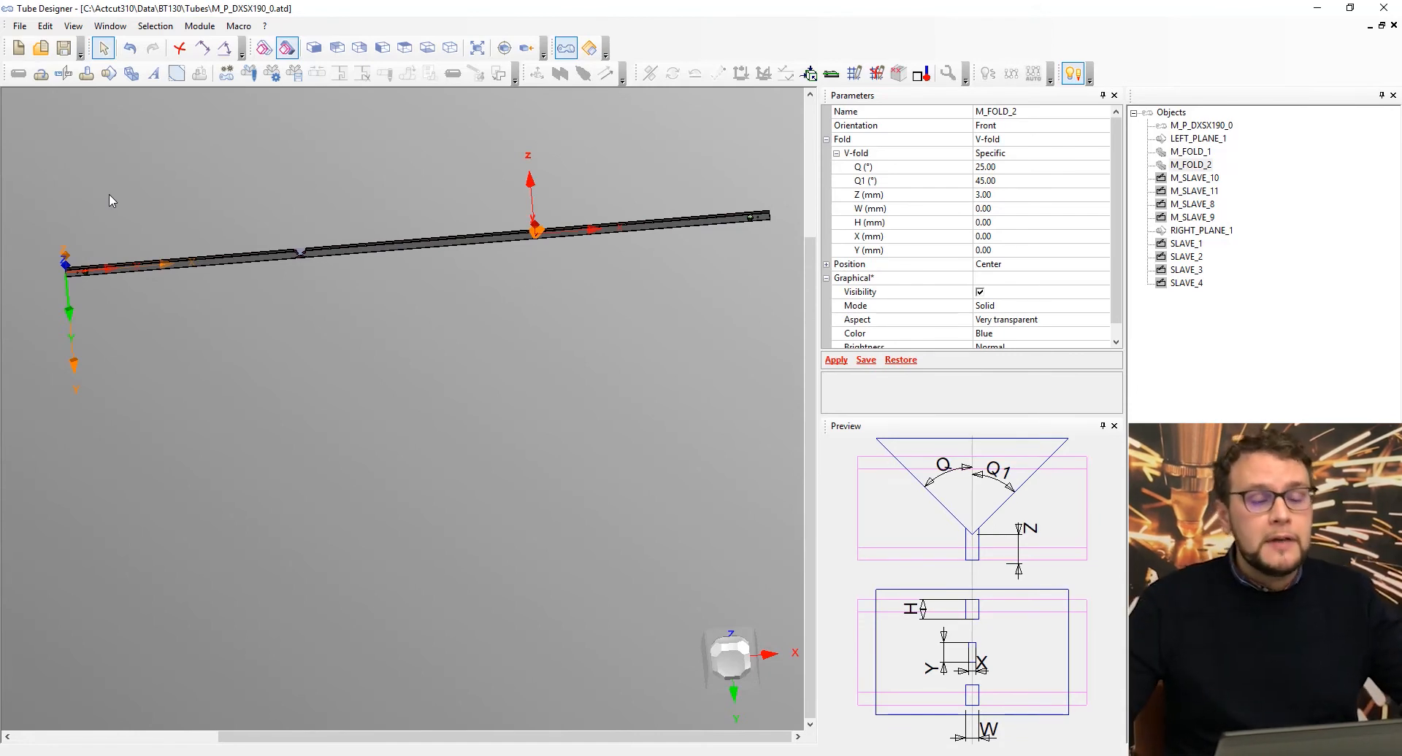
mouse_move(105, 212)
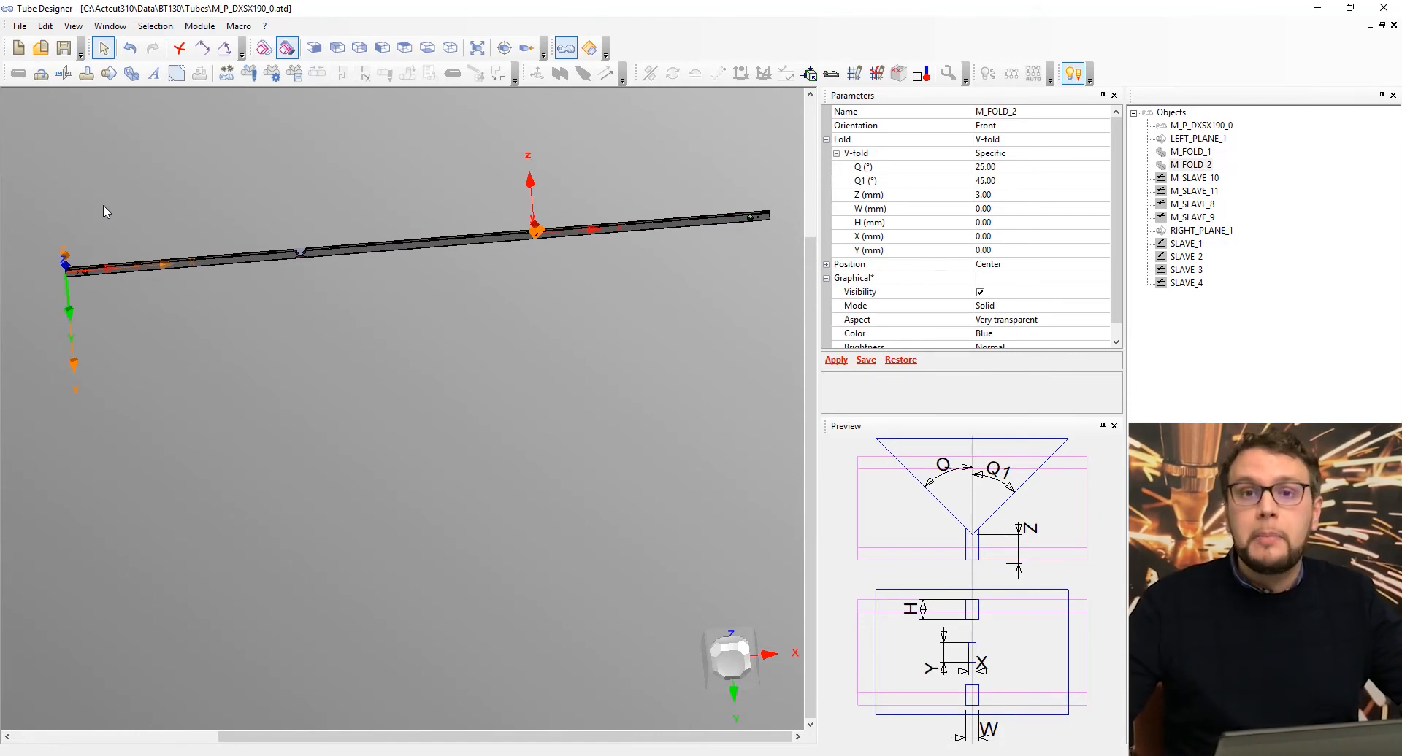
mouse_move(254, 294)
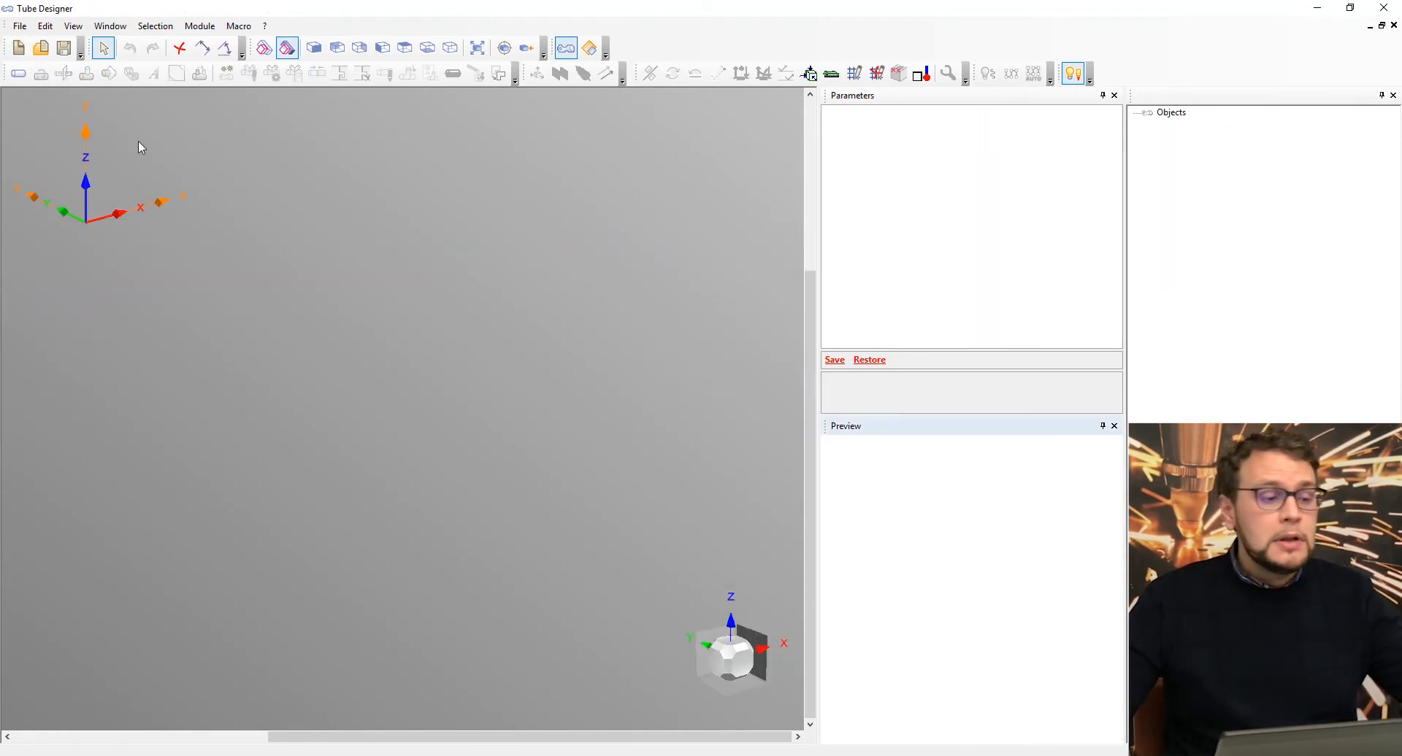
Load the bent tube MDT 01 490 141 from its .sat file.
left_click(41, 47)
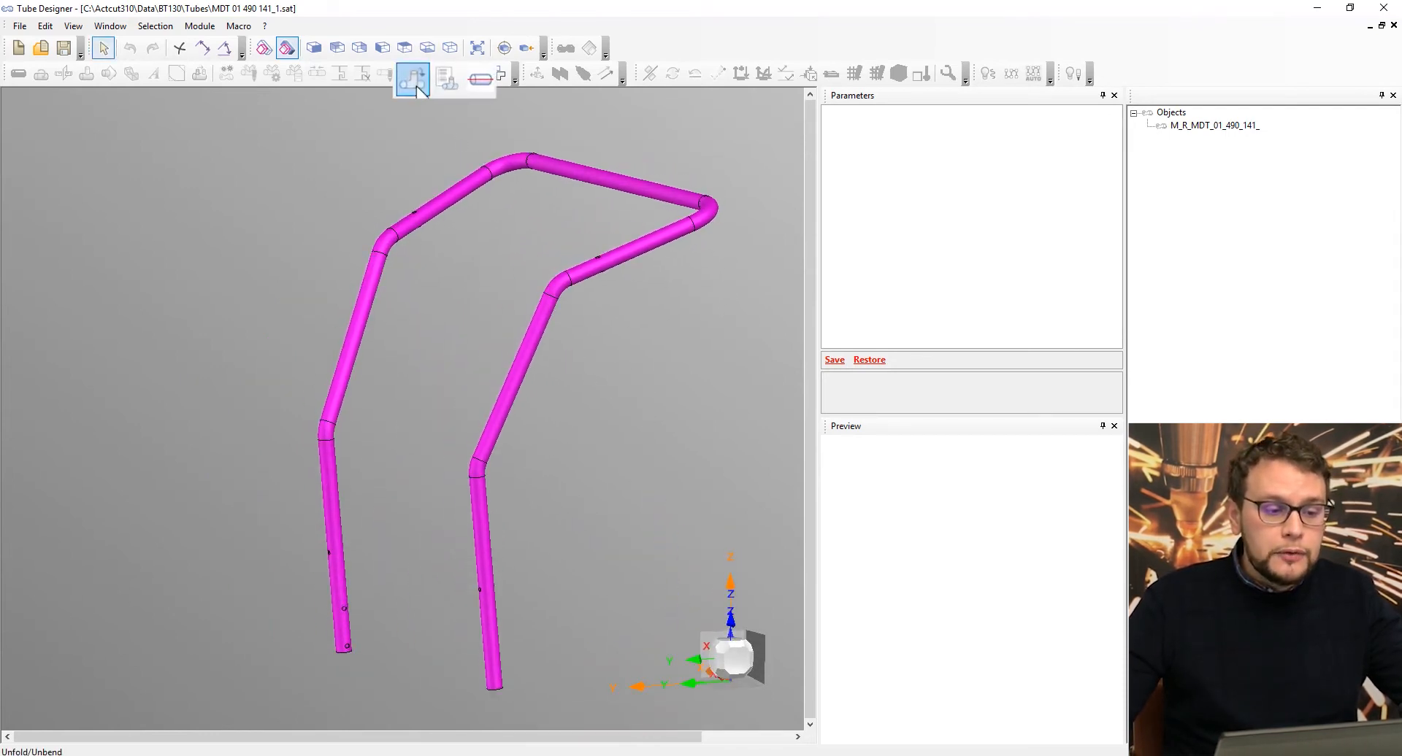
Unbend each bend of MDT 01 490 141 by picking the faces beside it until the tube is straight.
left_click(410, 79)
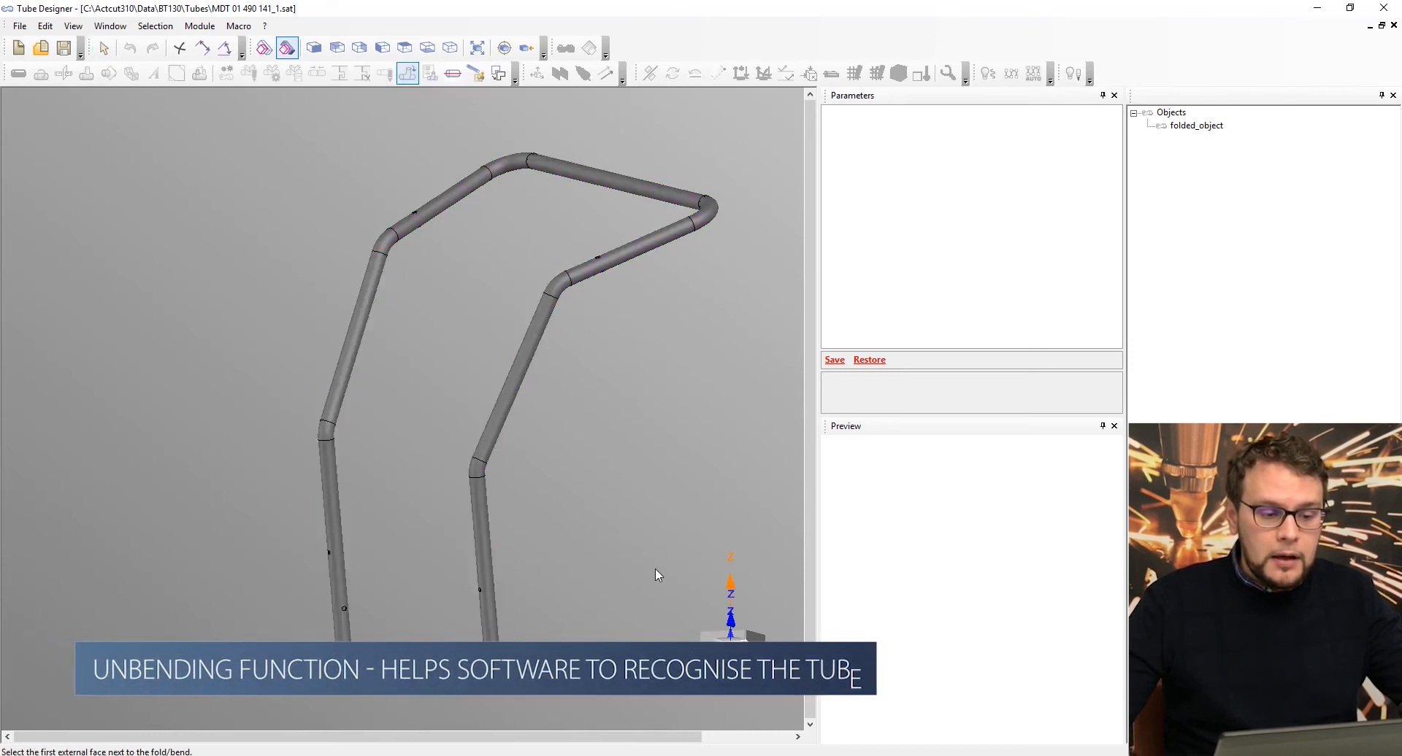
left_click(514, 393)
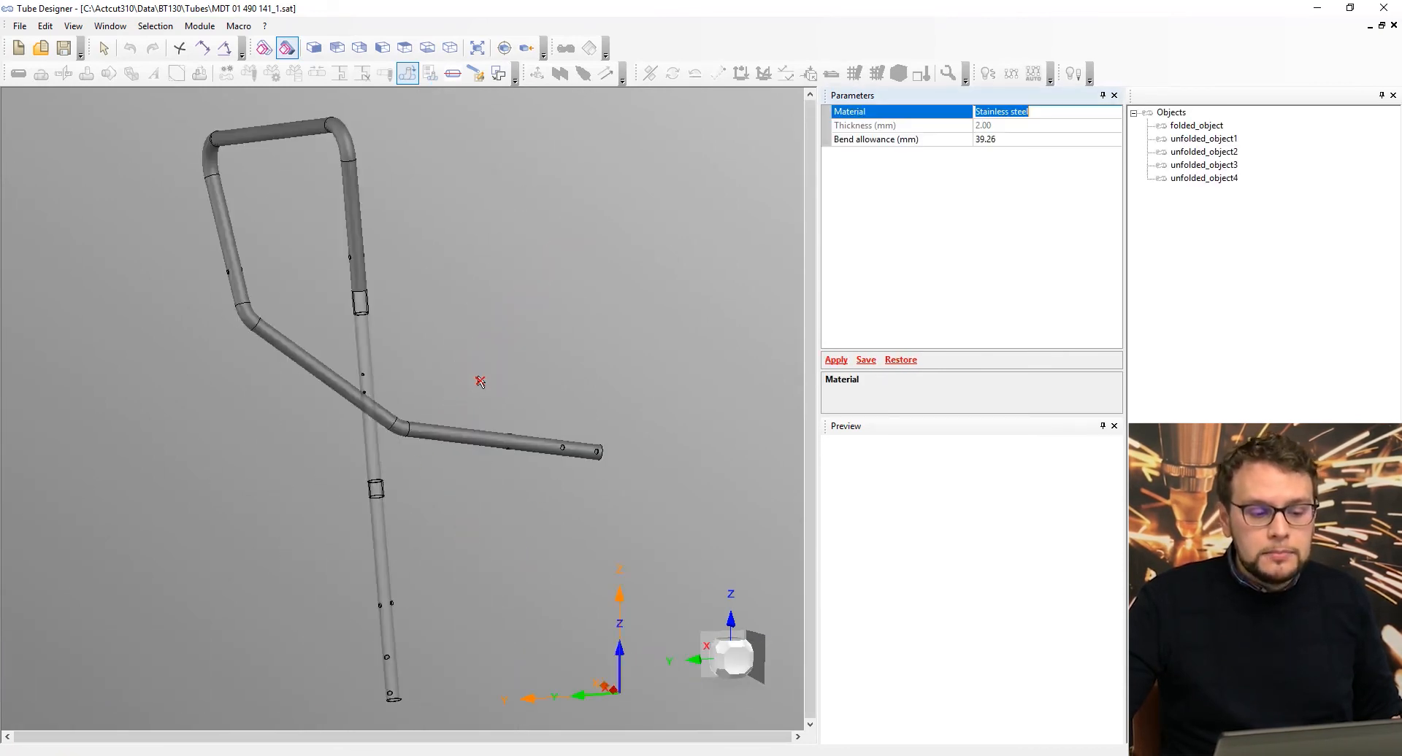
left_click(356, 197)
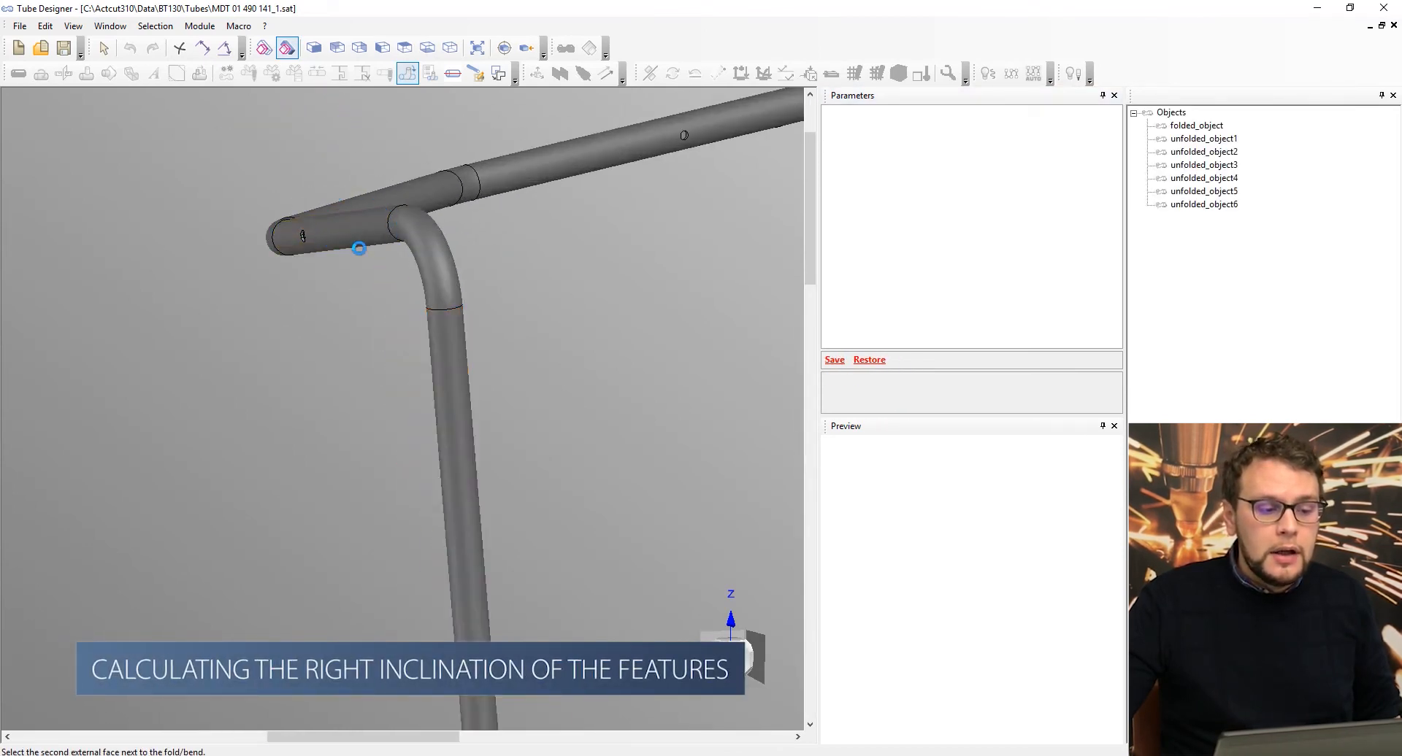
left_click(385, 312)
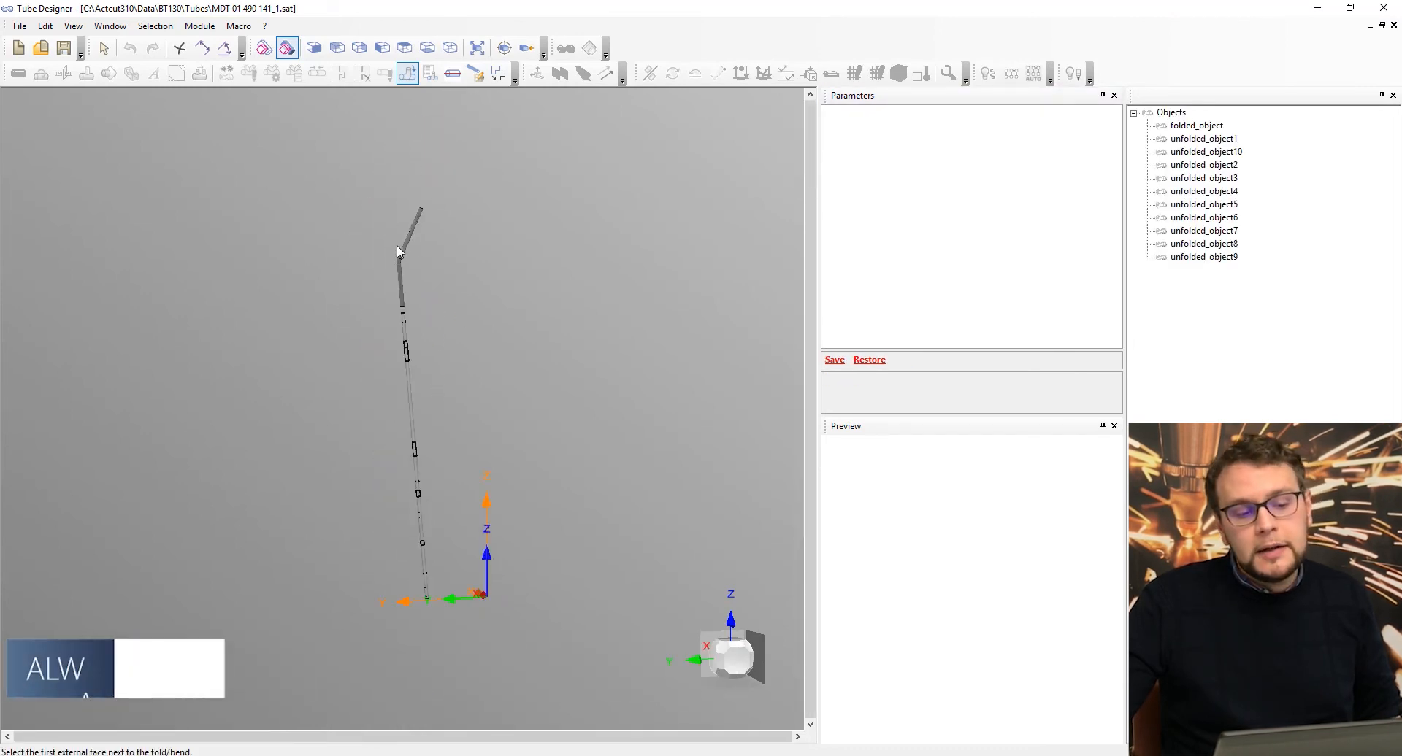
left_click(409, 233)
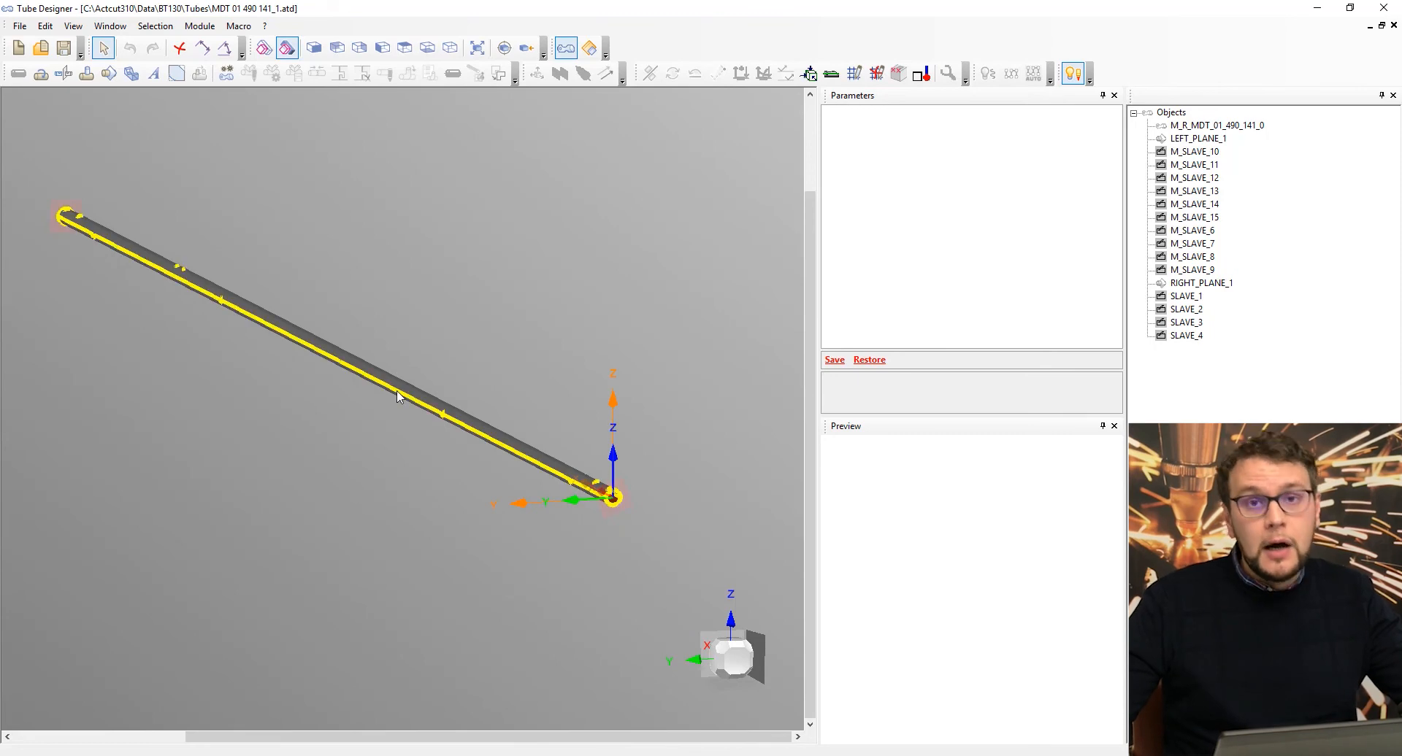
Pick the straight tube and RIGHT_PLANE_1 as reference for a new round slave cut.
left_click(67, 214)
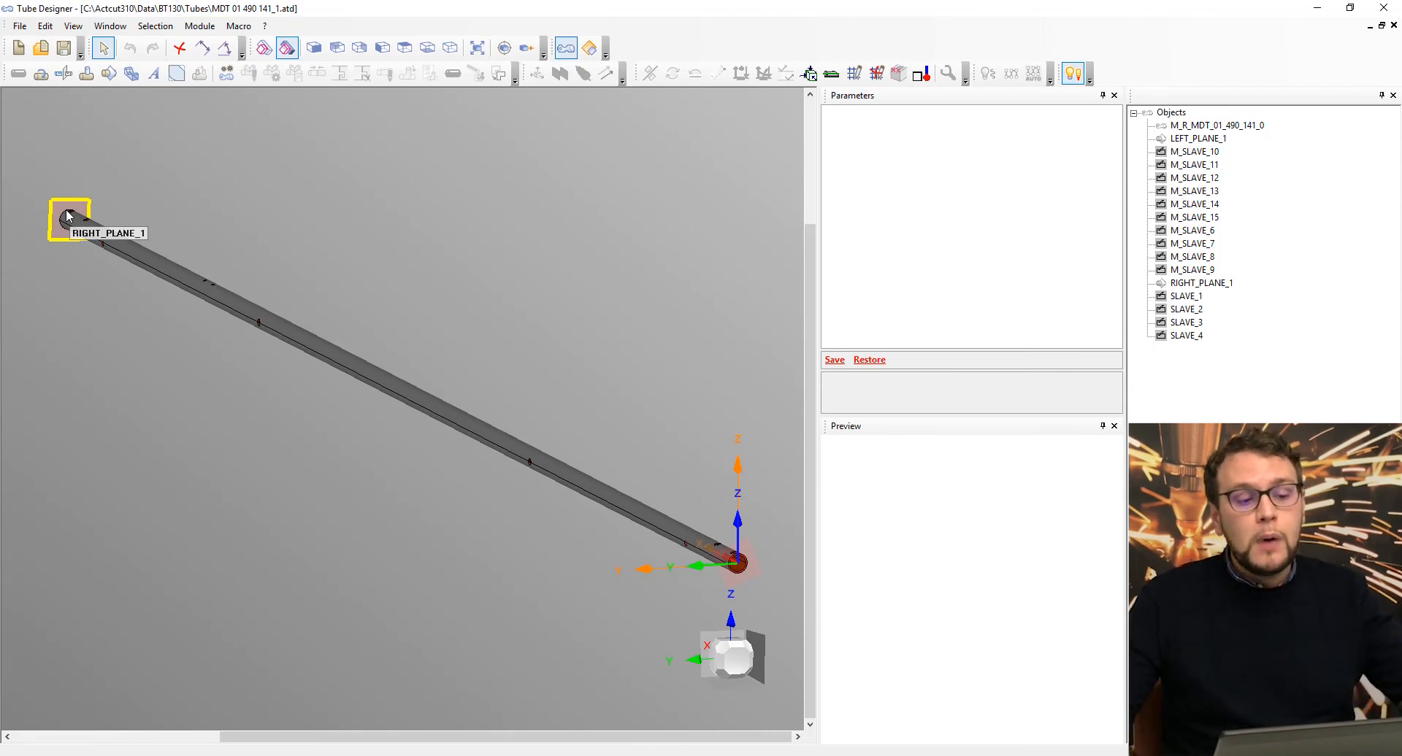
left_click(70, 216)
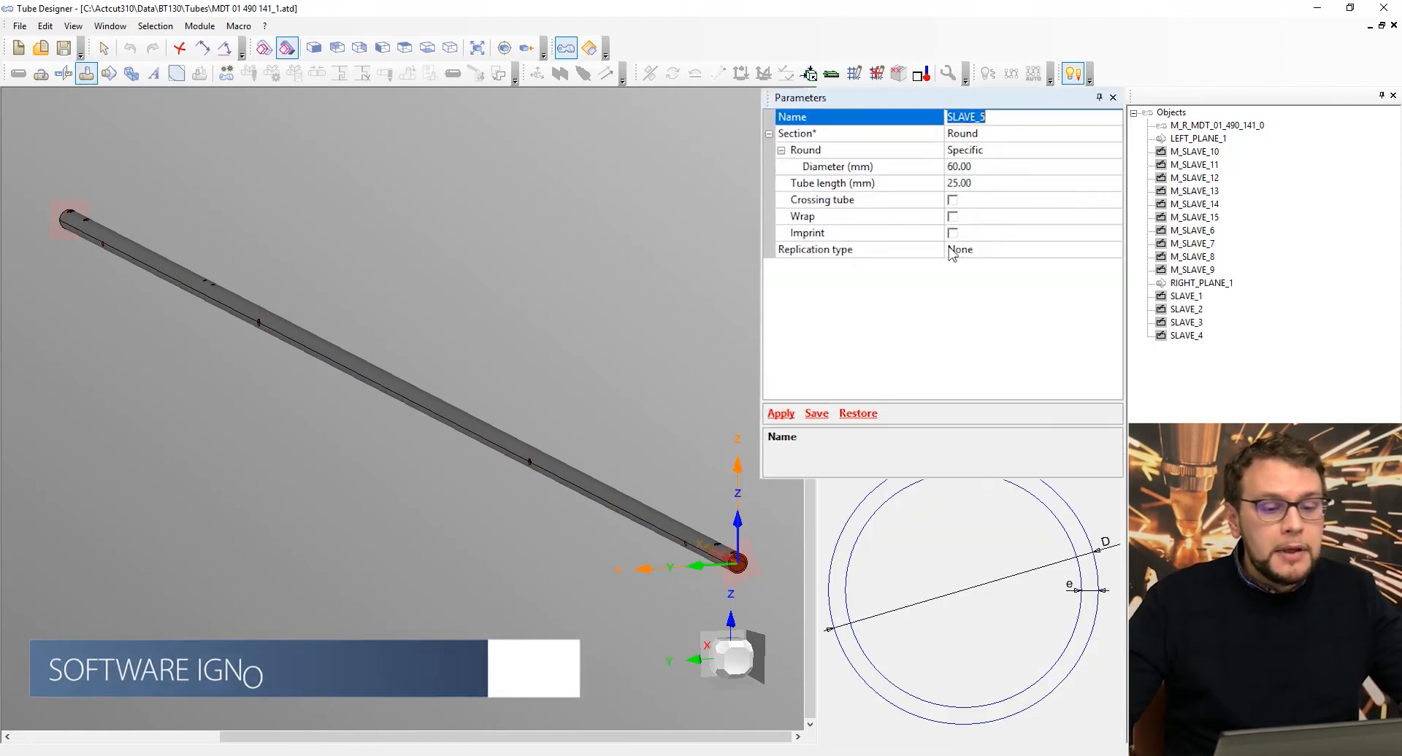
Choose the replication option for the 60 mm round SLAVE_5 cut.
left_click(1024, 175)
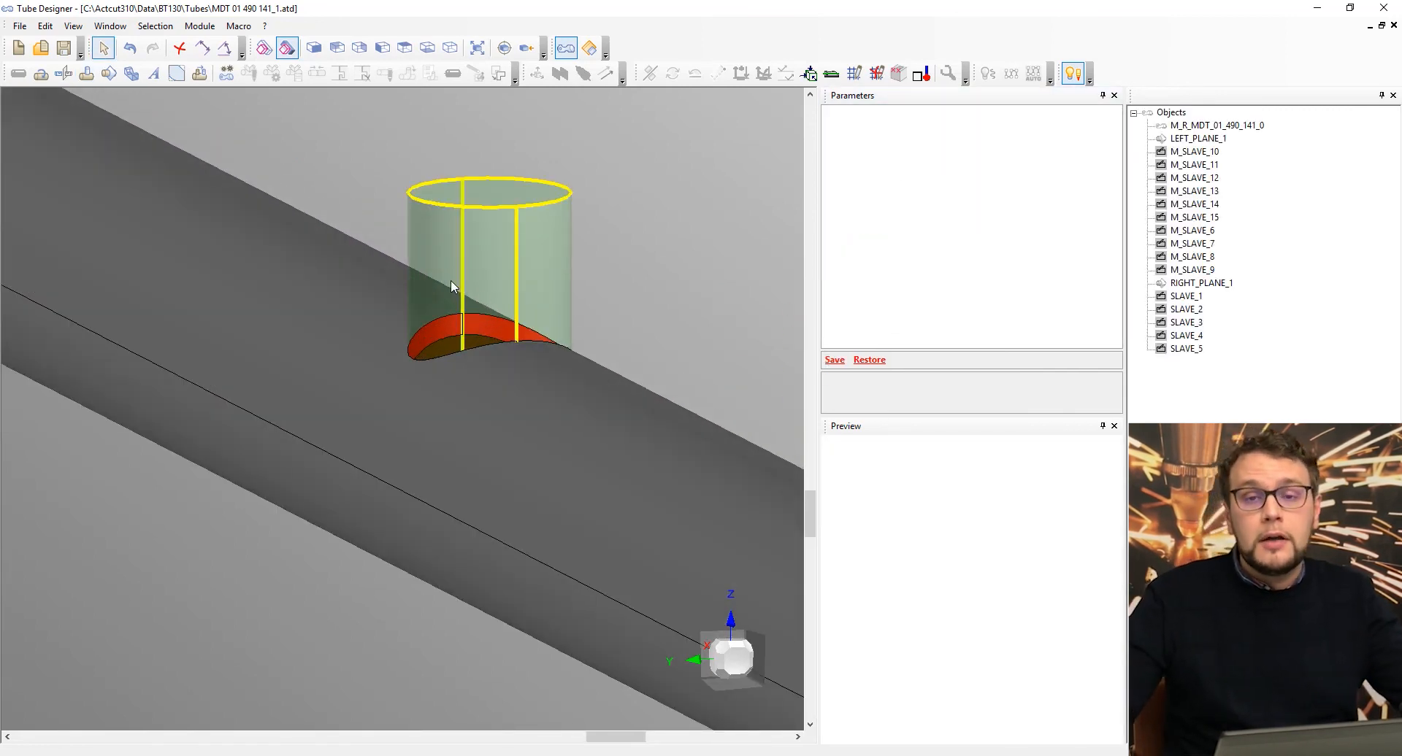
mouse_move(451, 287)
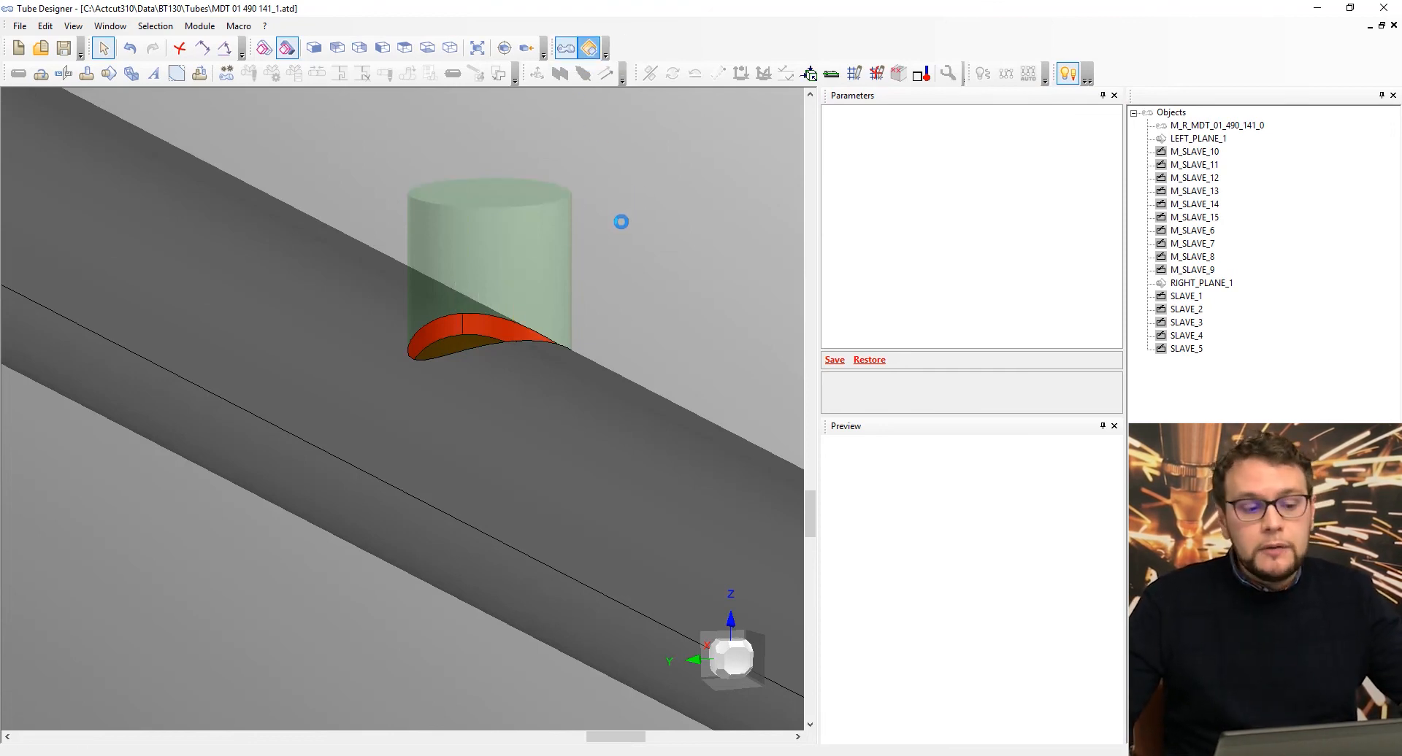
mouse_move(596, 248)
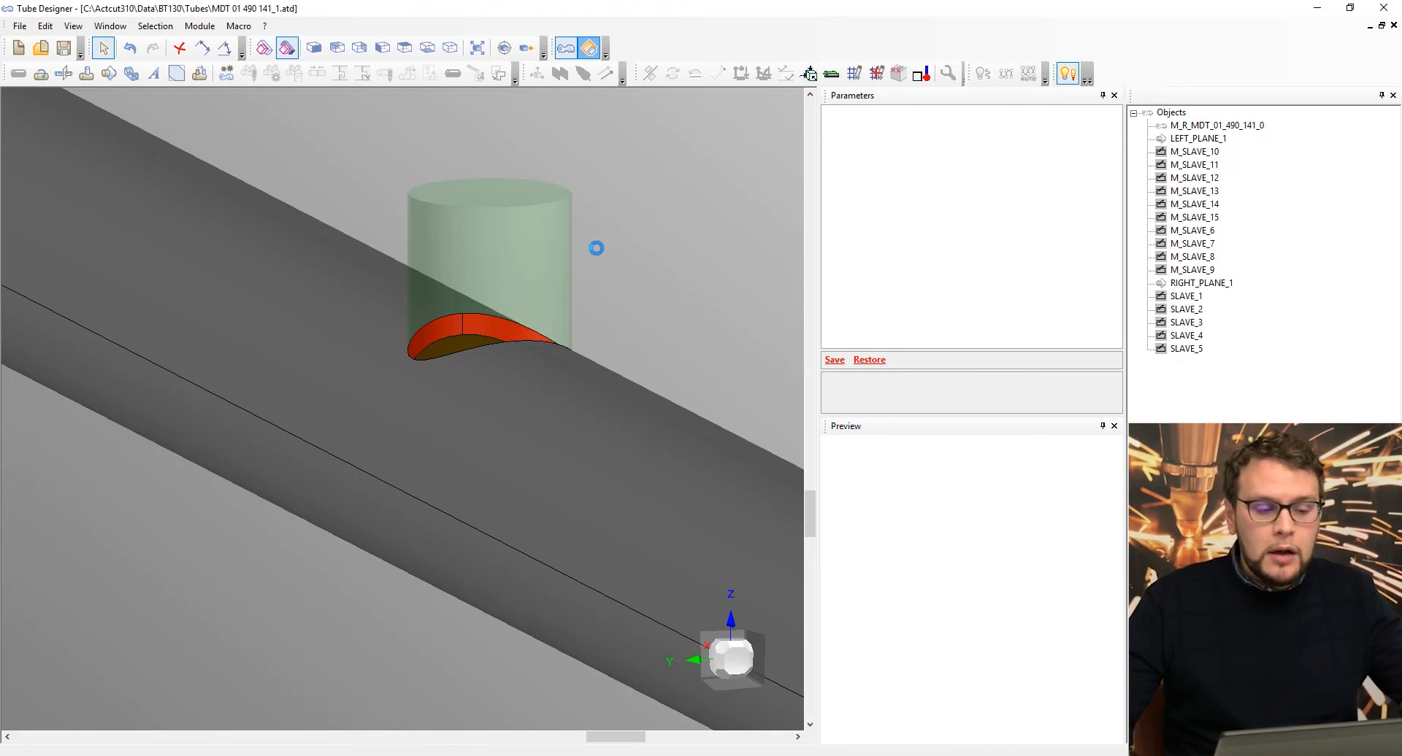